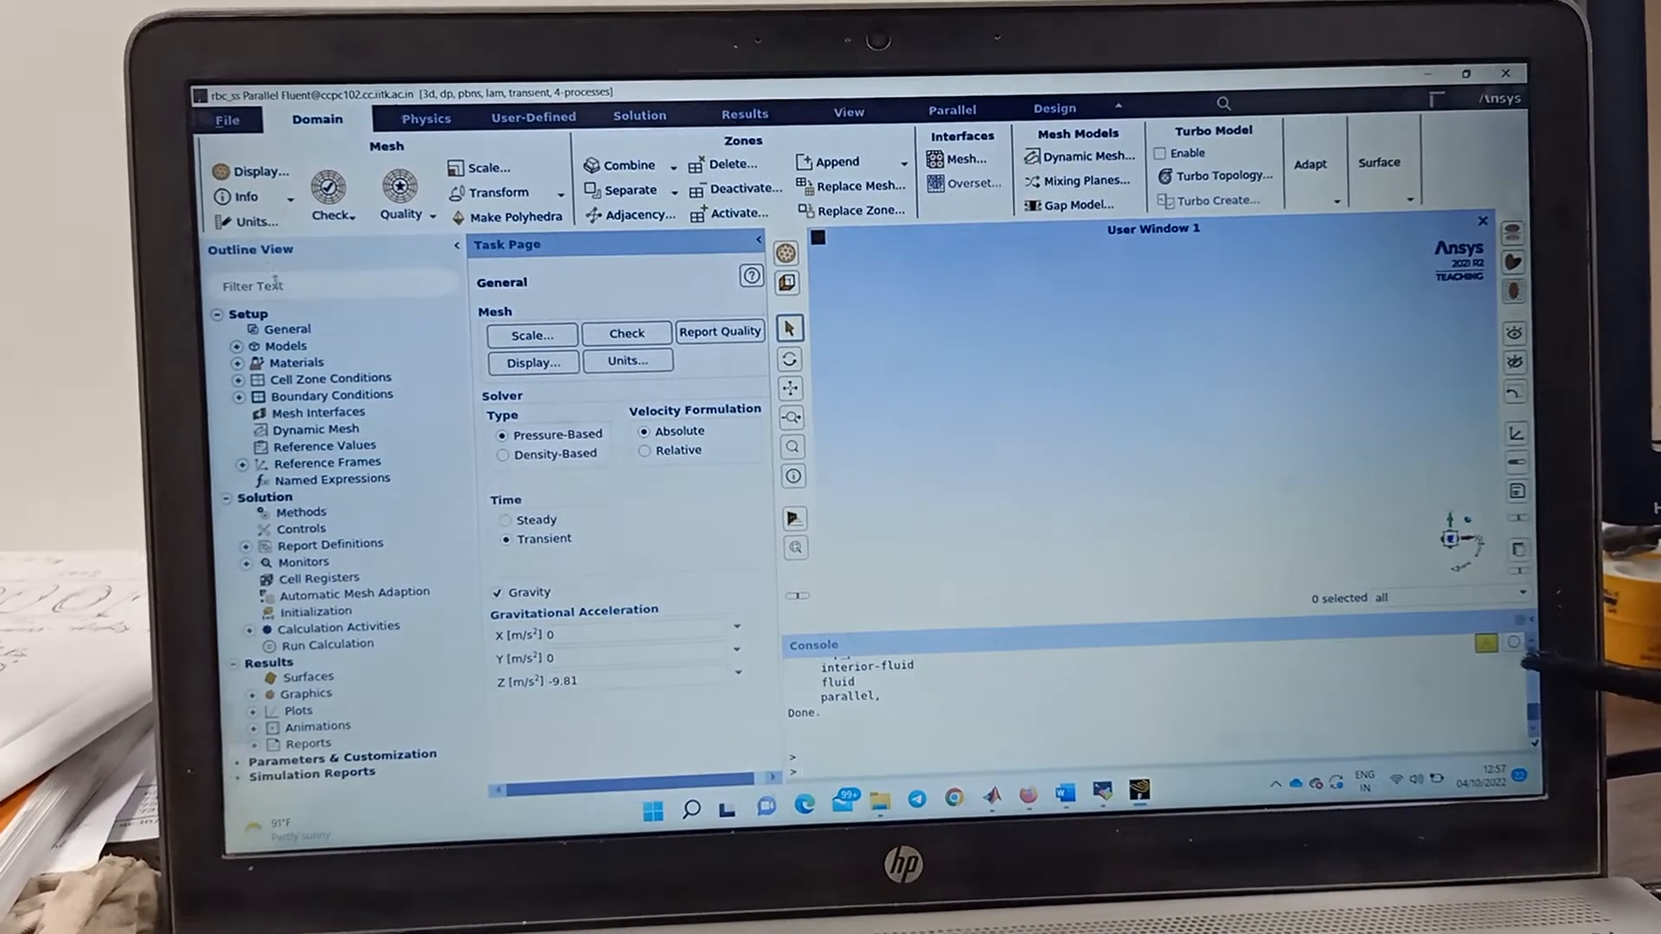
mouse_move(259, 163)
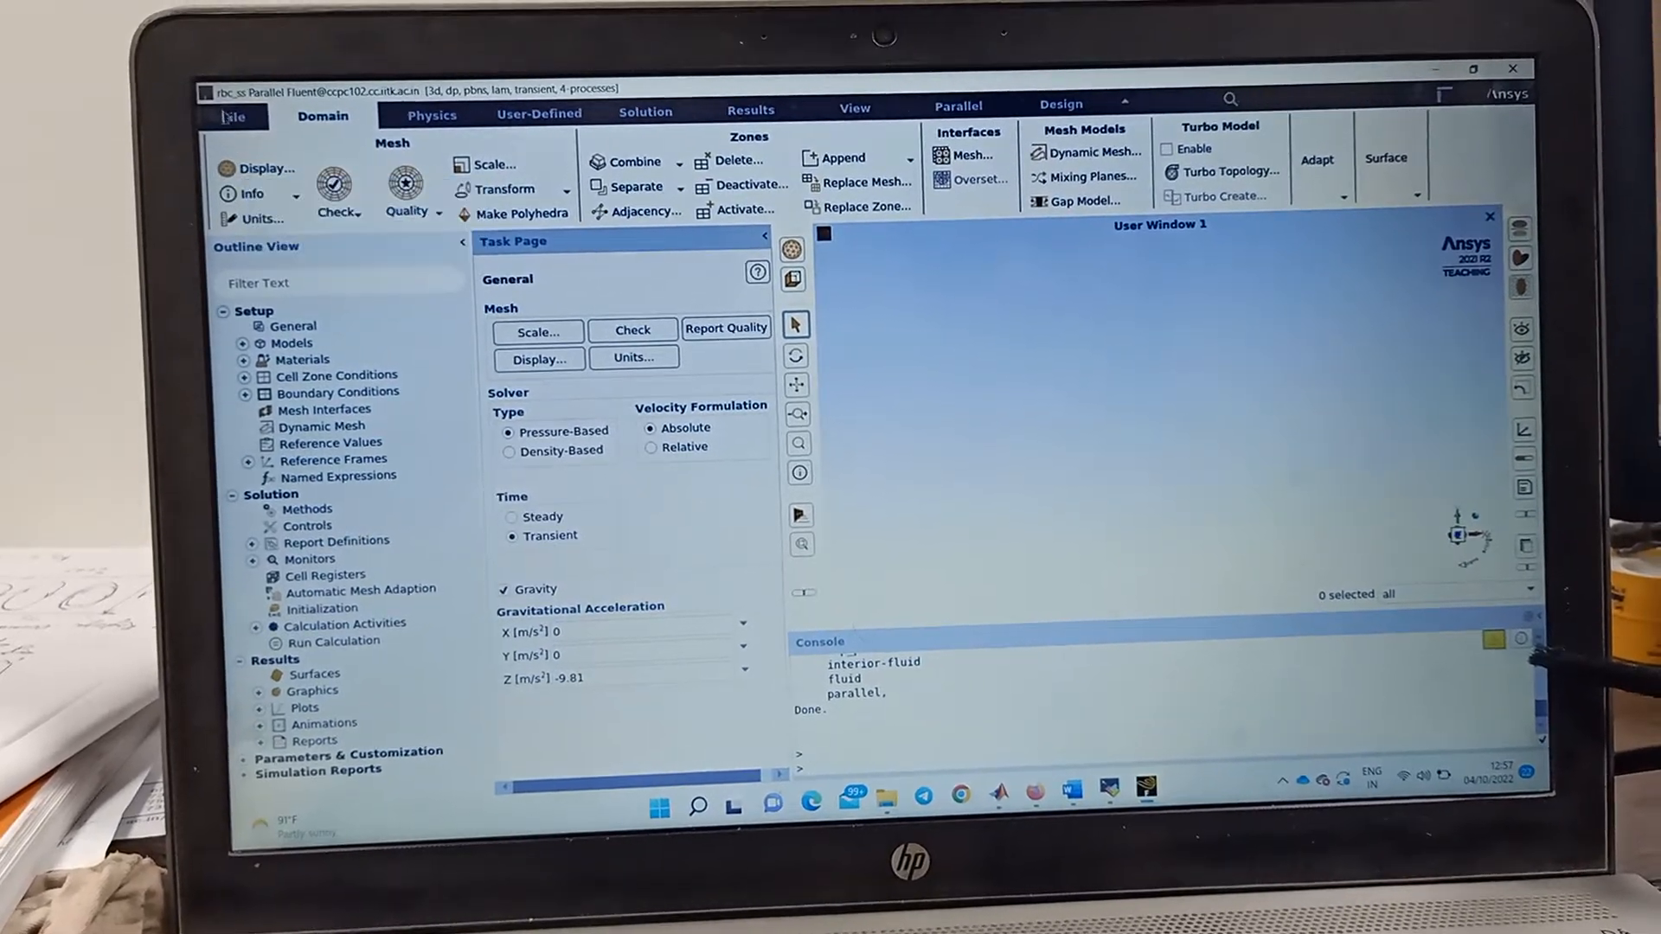
Set Default Format for I/O to Legacy in General preferences and confirm with OK.
click(233, 115)
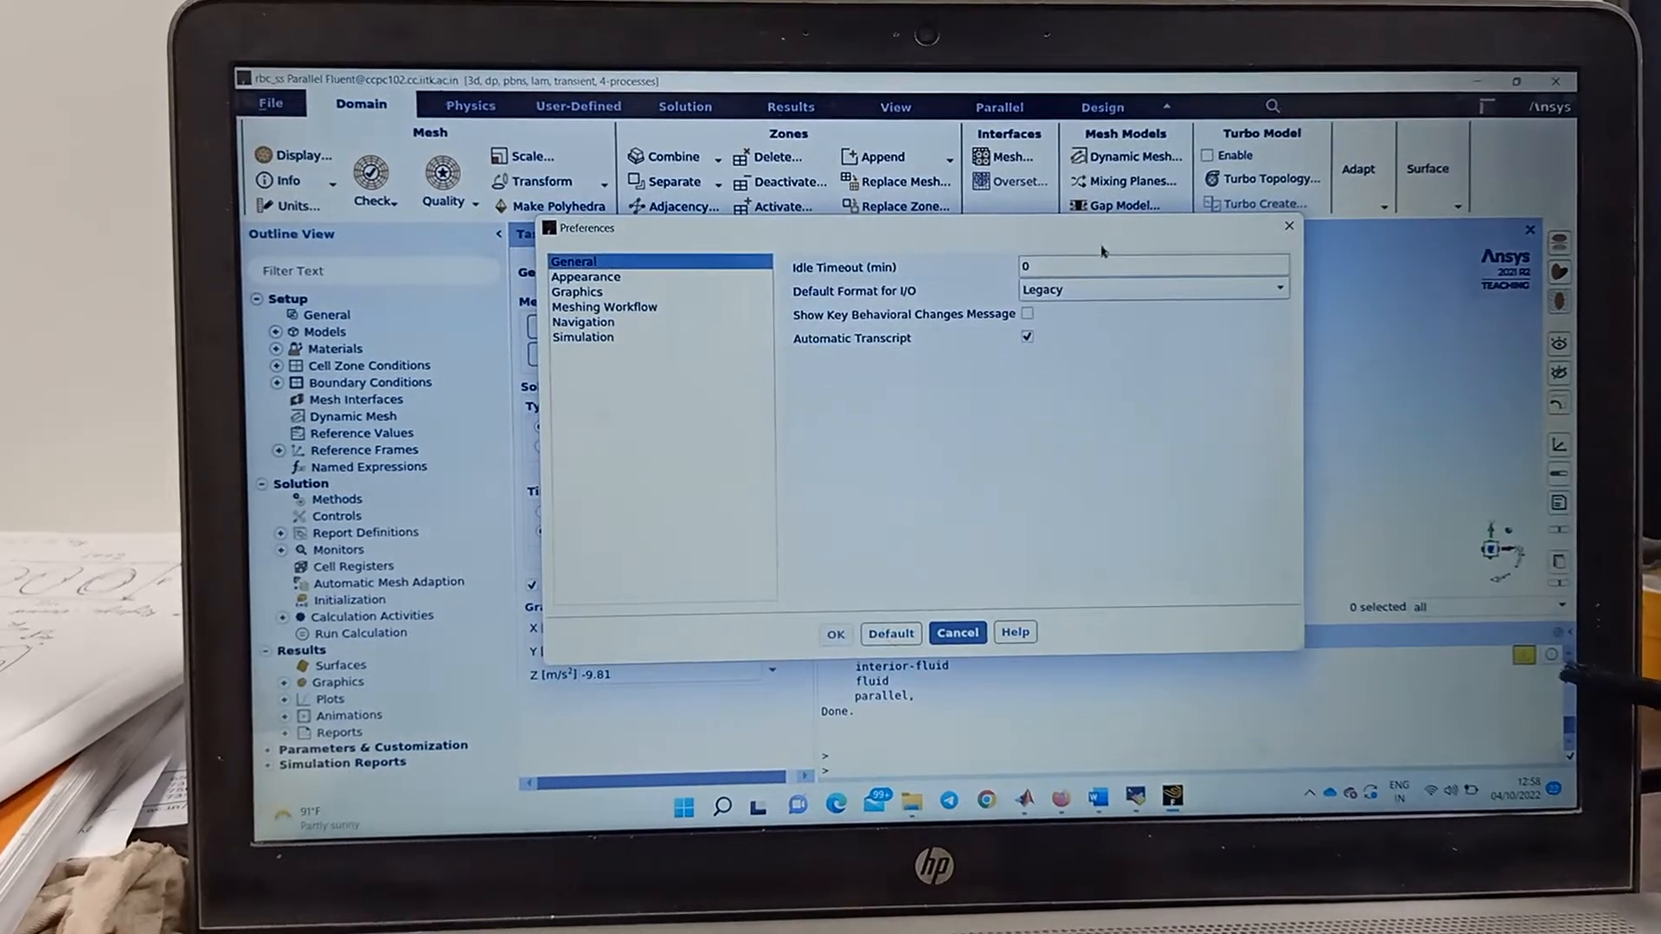
click(1277, 300)
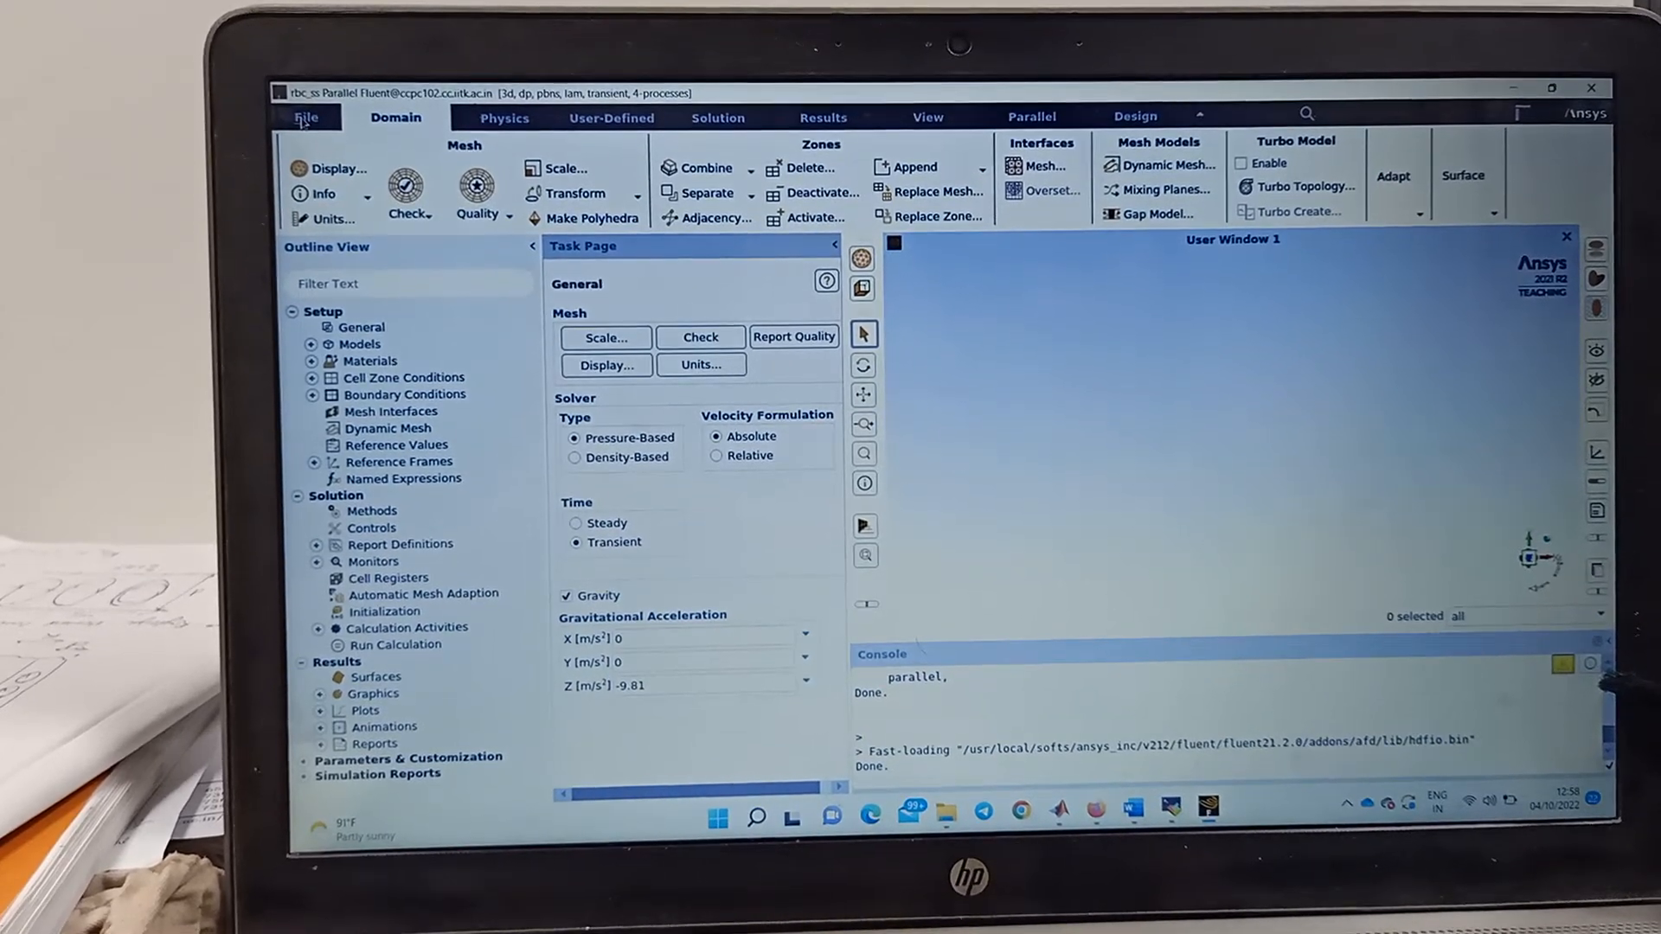
Browse the File menu's Write options, then display the Import format list (CFX, GAMBIT, Fluent 4).
click(307, 117)
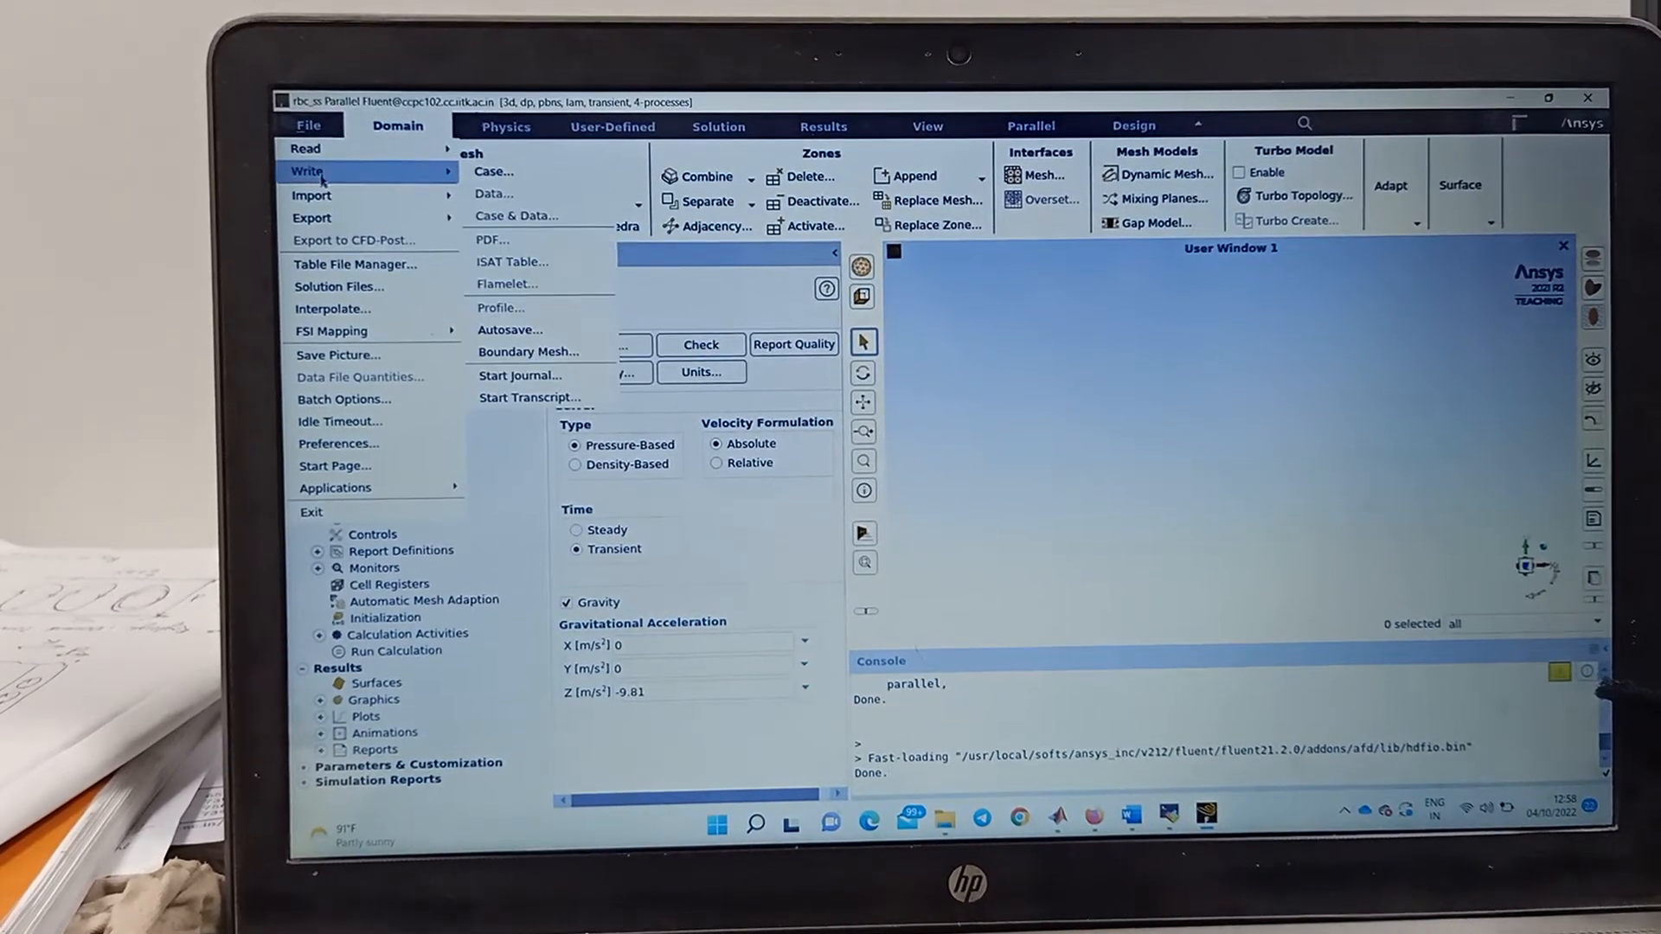
click(494, 171)
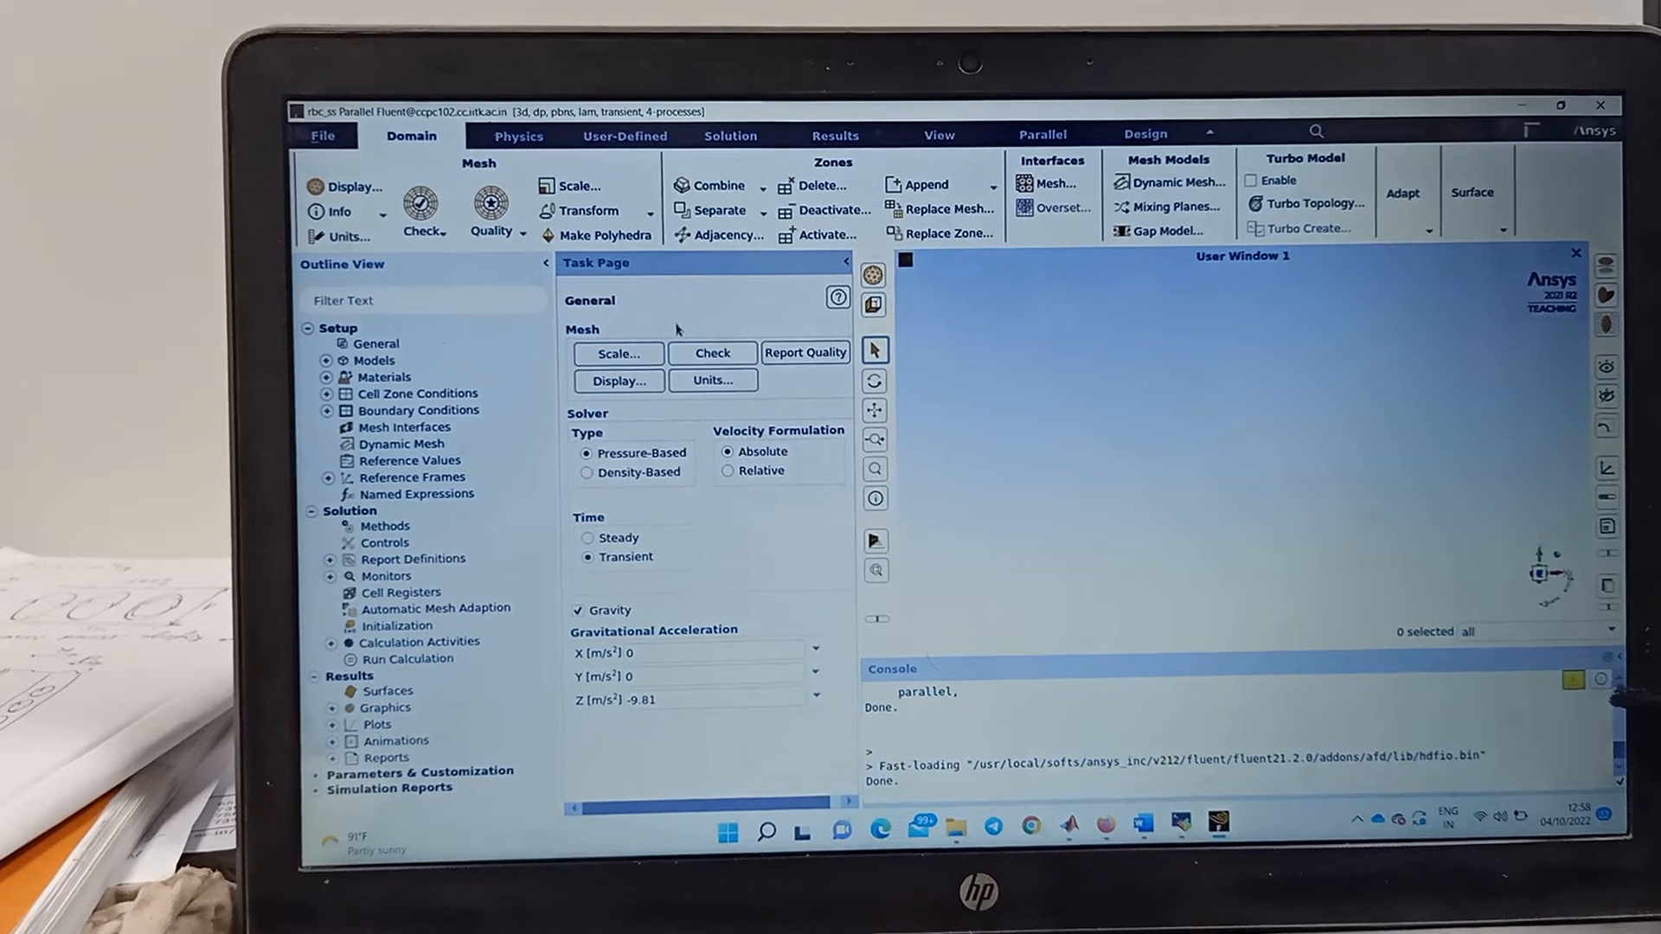
click(322, 137)
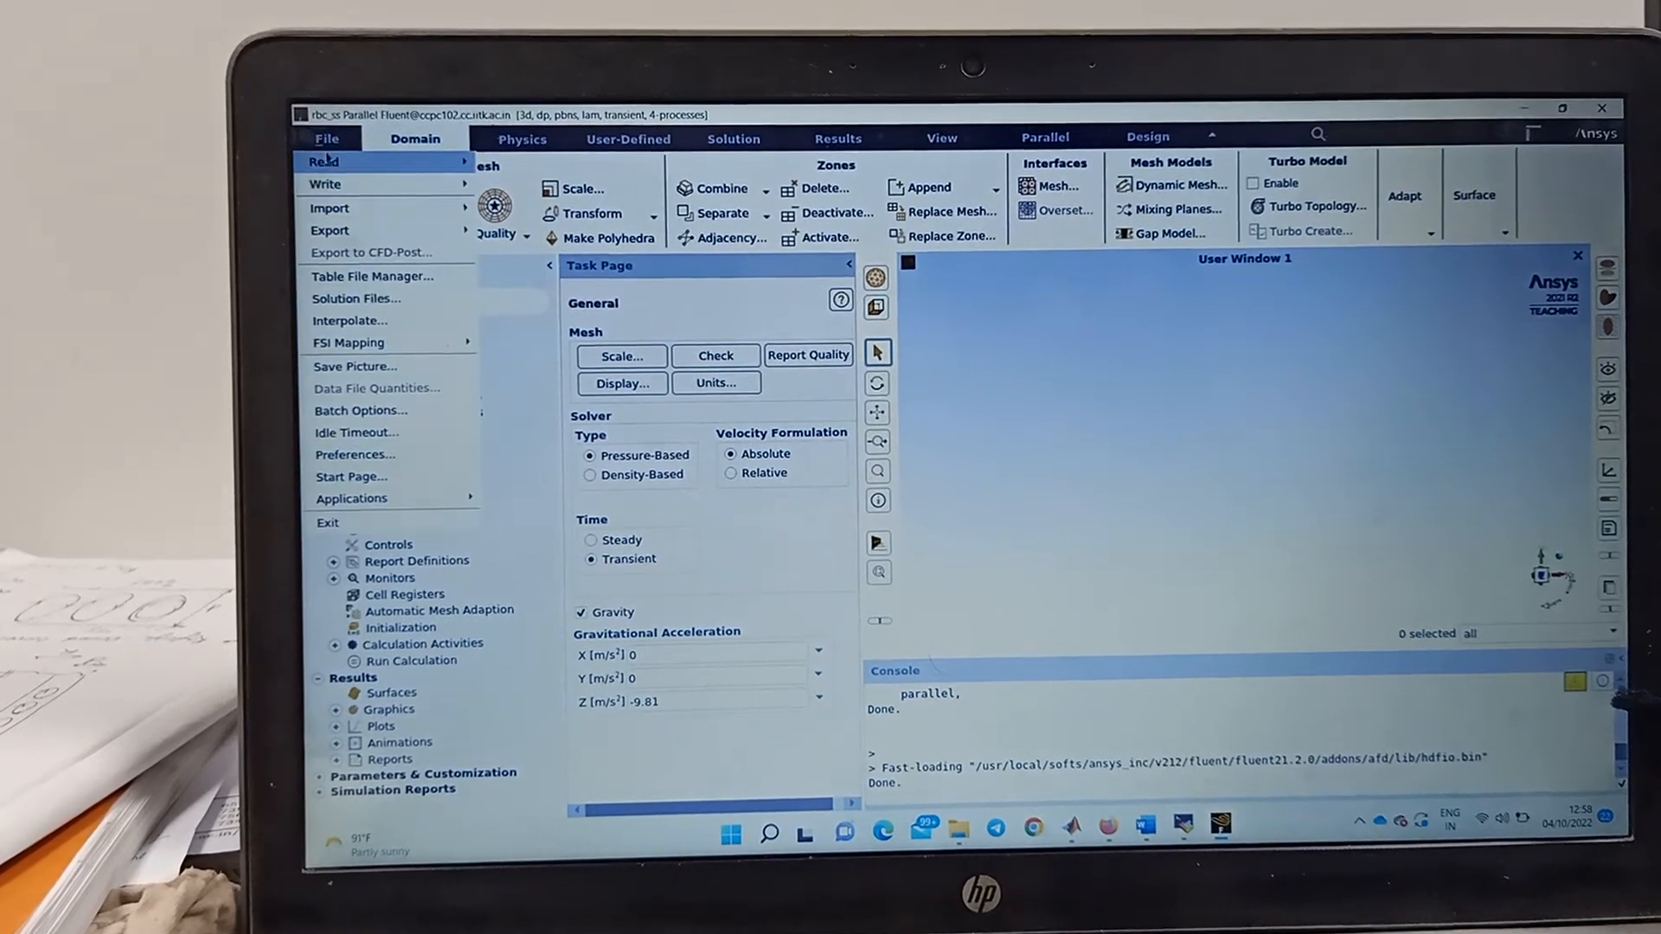
click(329, 208)
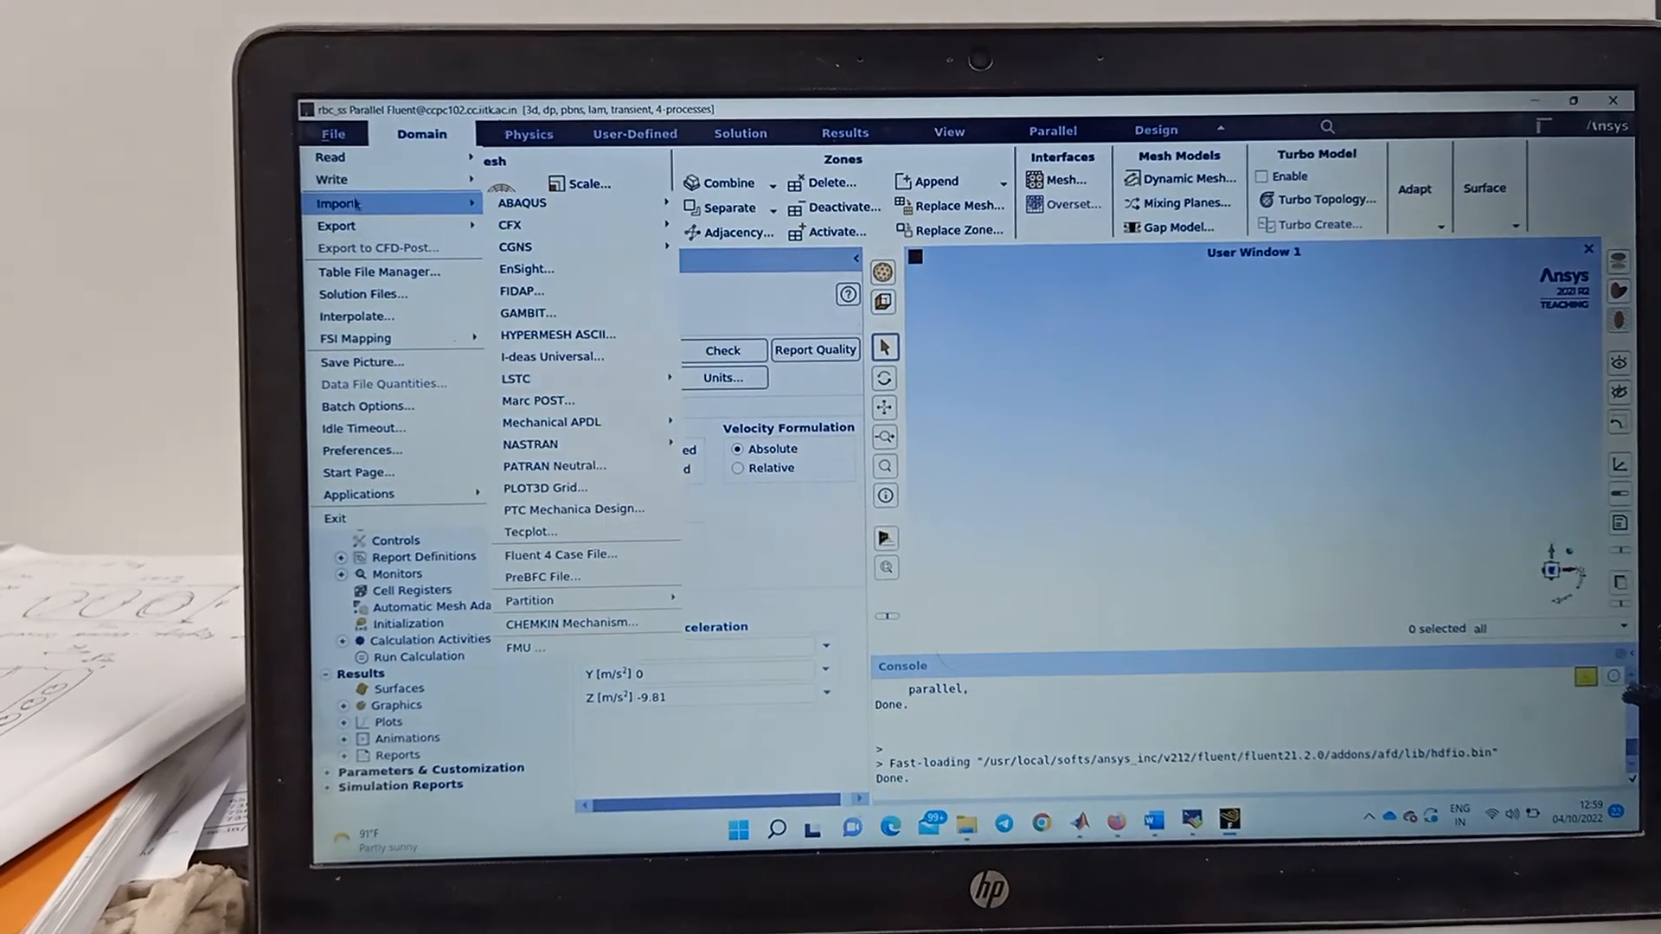